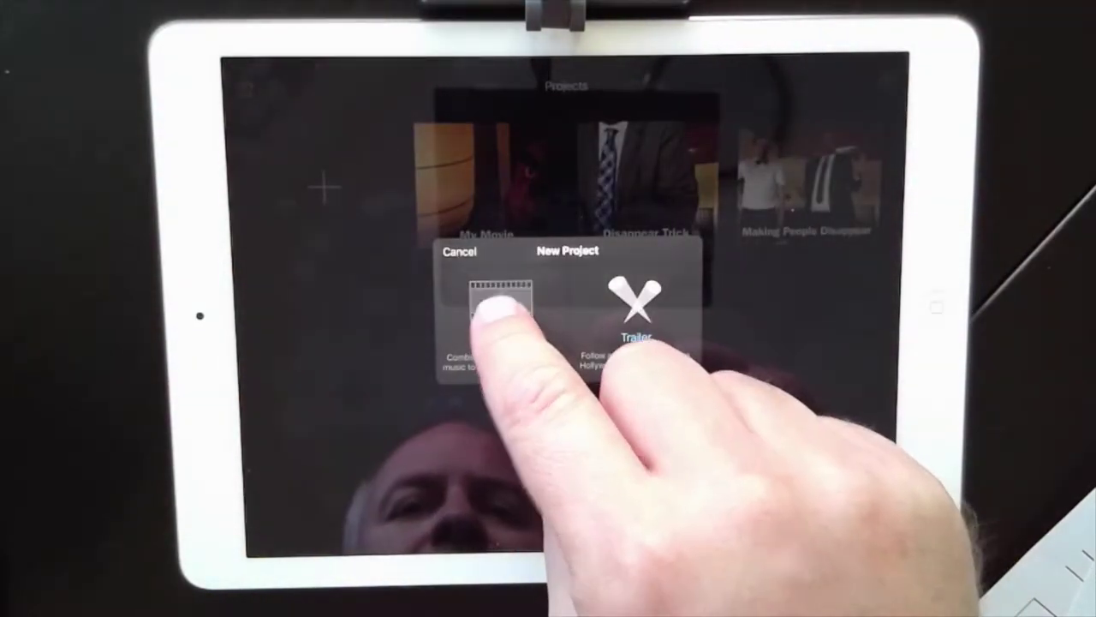
Step: Choose a regular Movie project instead of a trailer
left_click(497, 305)
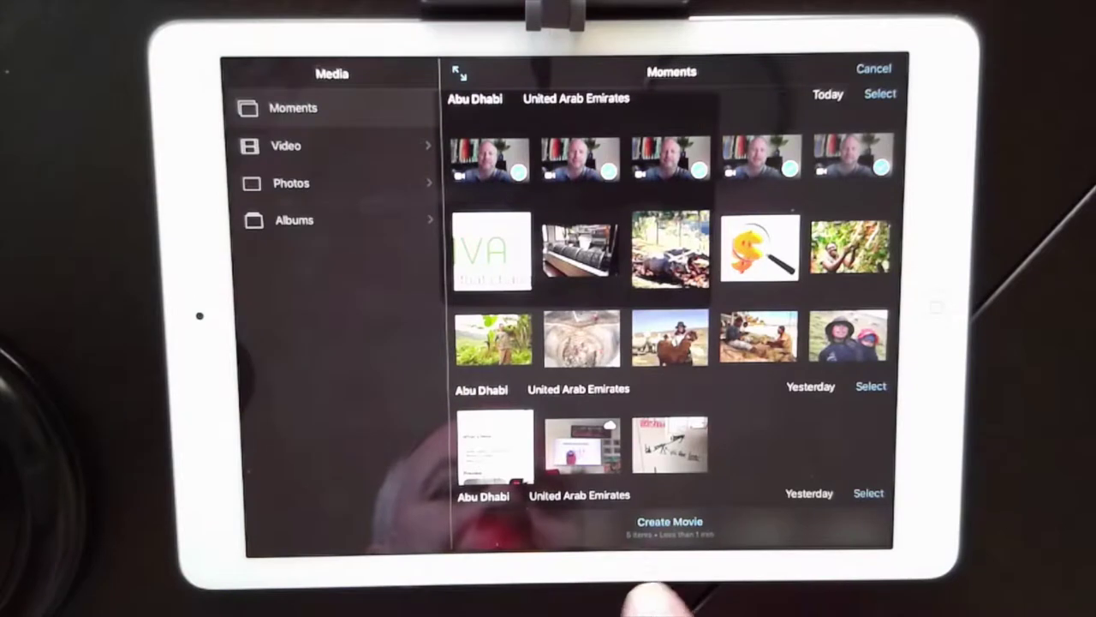
Step: Create My Movie 1 from the five selected selfie clips
left_click(666, 523)
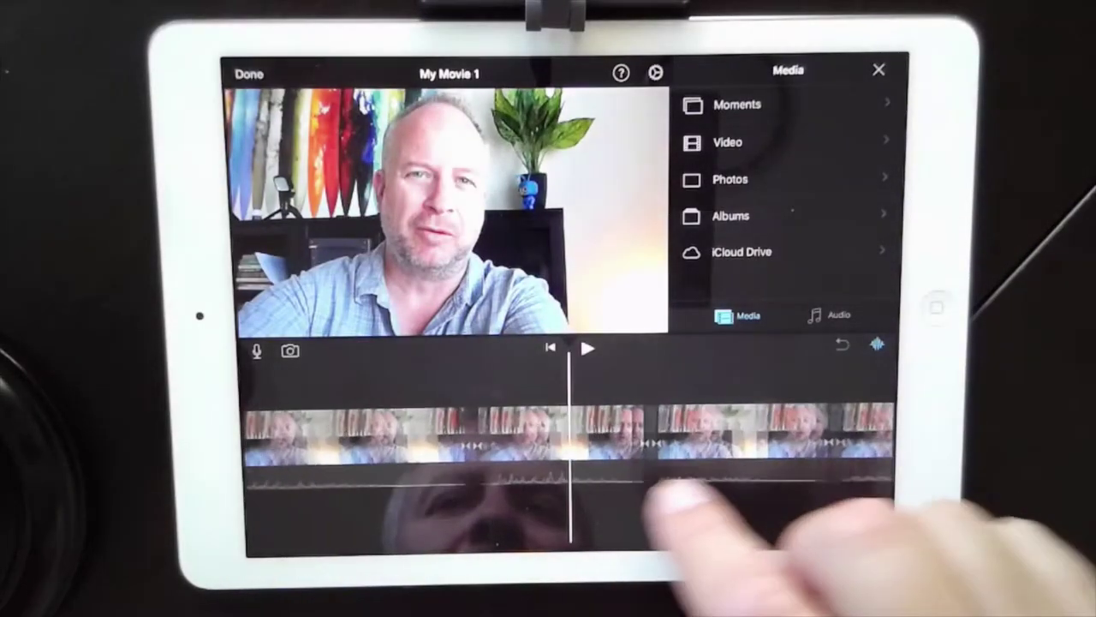
left_click(592, 347)
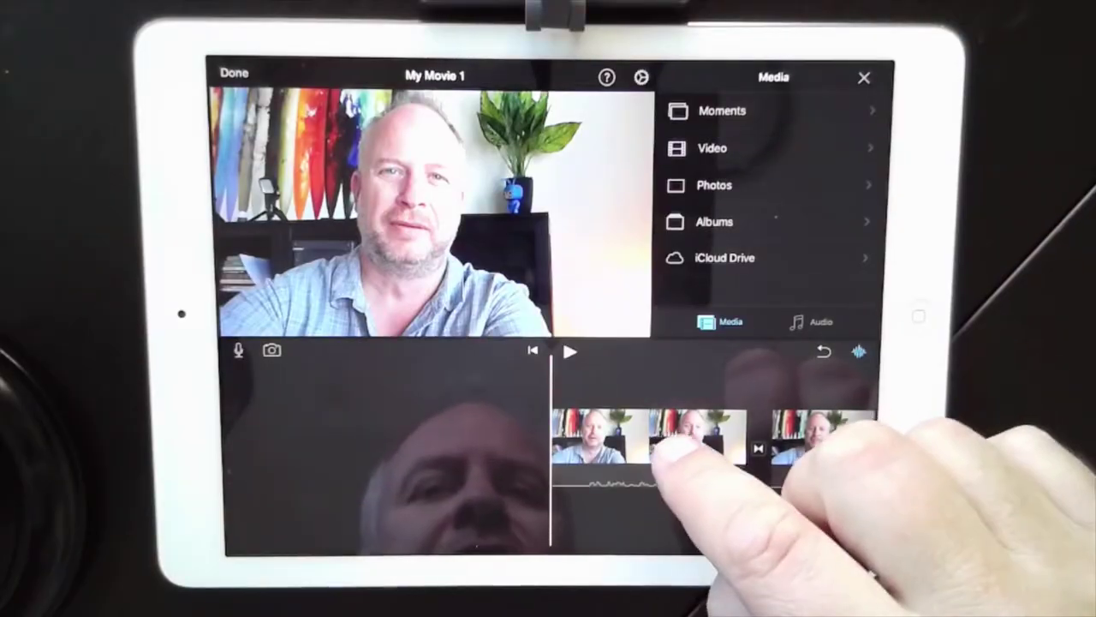
Step: Play back the selfie clips in the timeline to review them, then pause
left_click(572, 351)
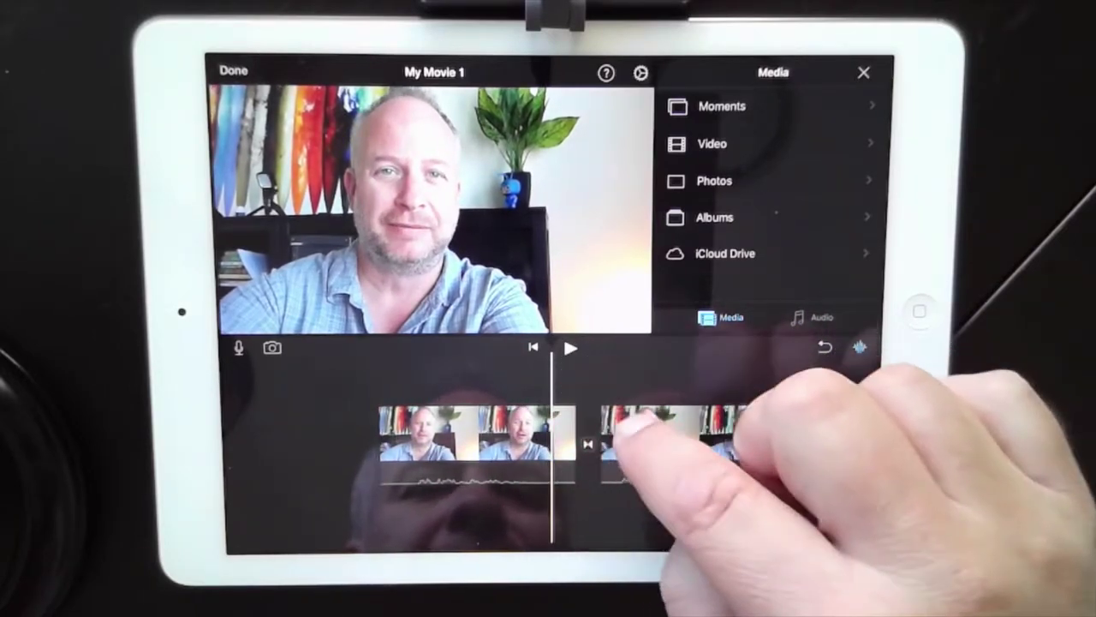
left_click(574, 348)
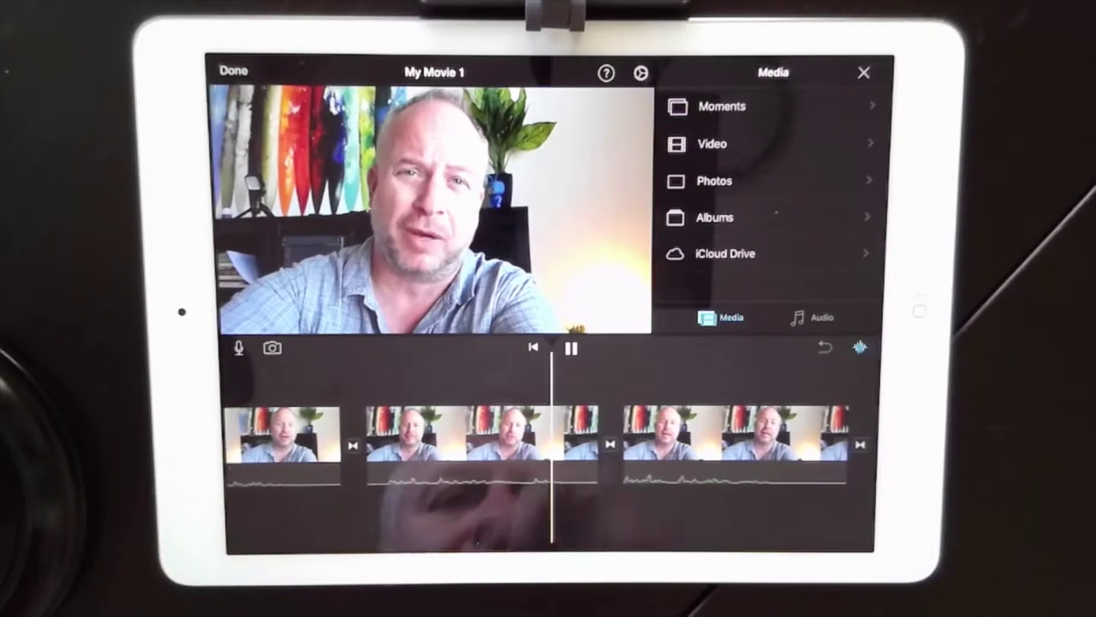
left_click(570, 348)
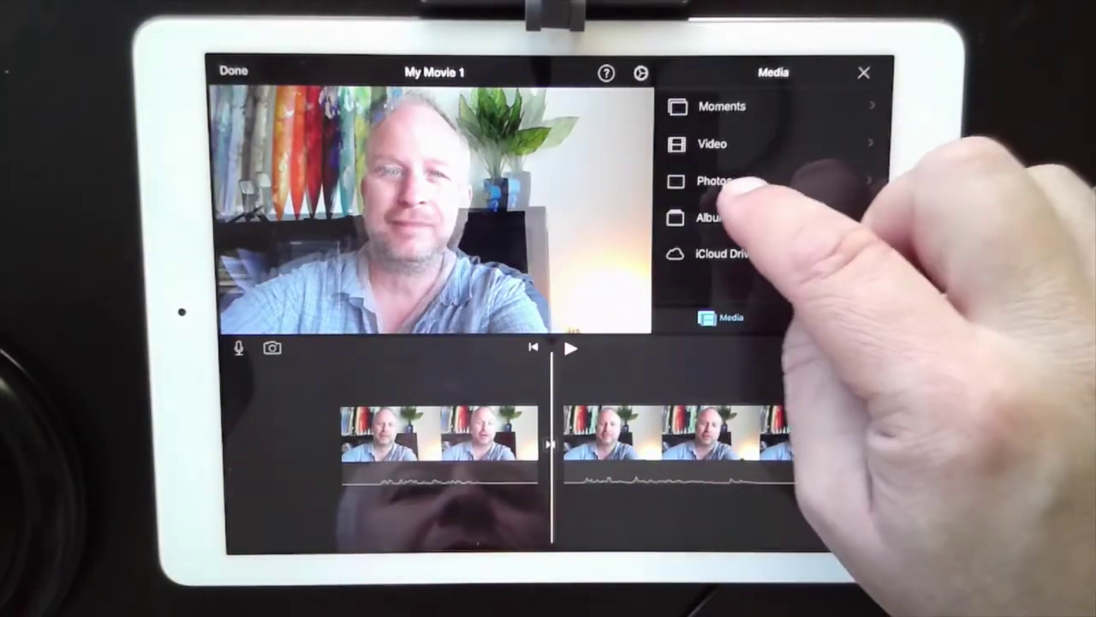
Step: Add a recently added photo, then drag the dollar graphic into the timeline
left_click(716, 181)
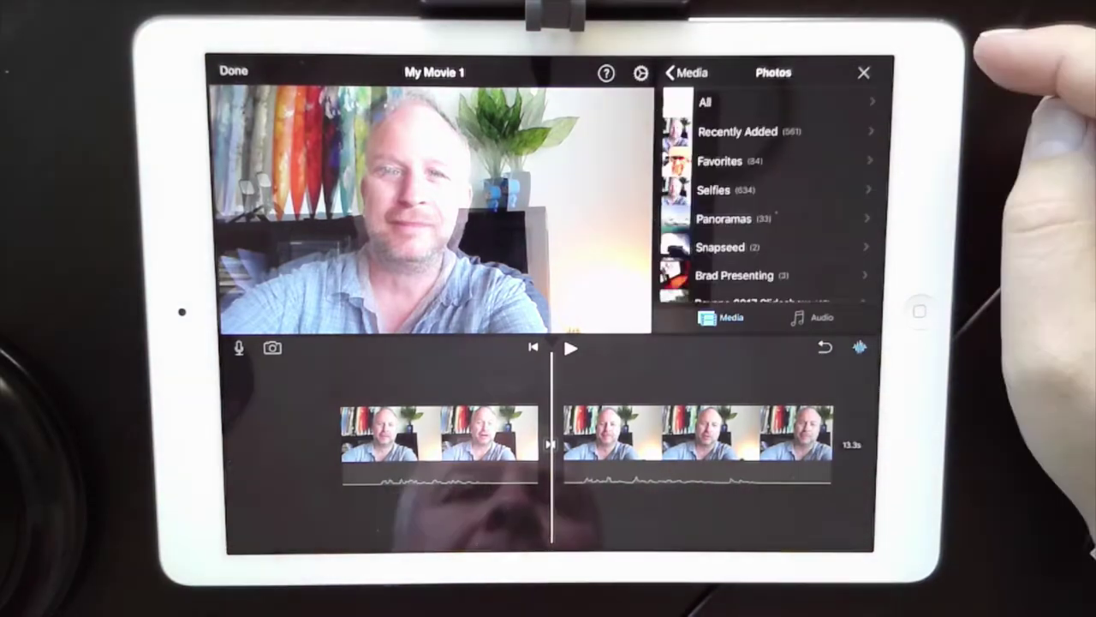
left_click(733, 131)
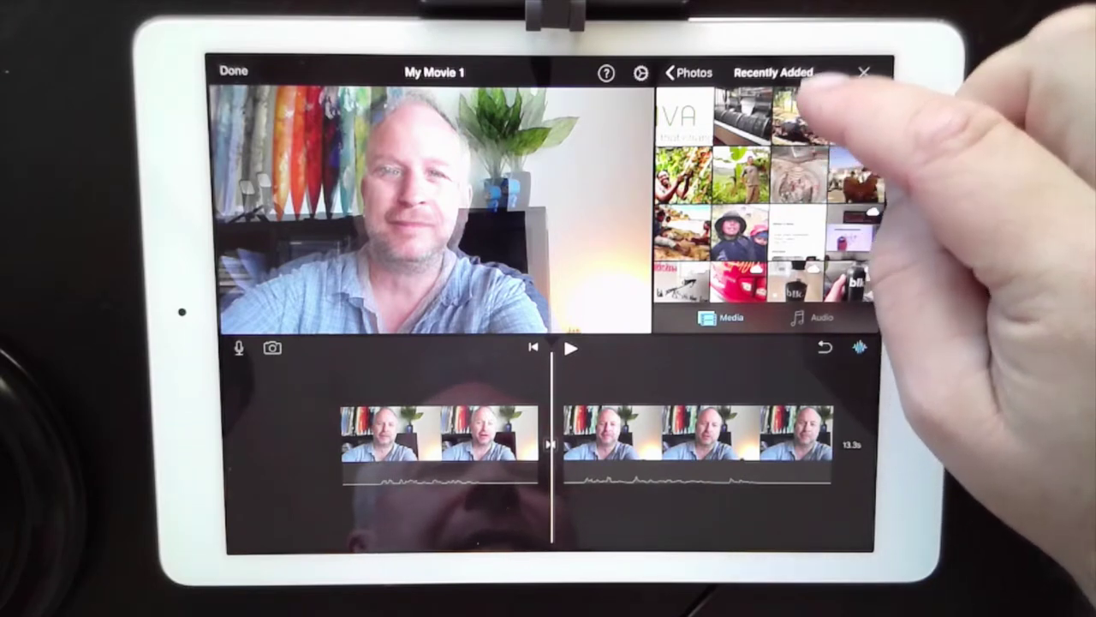
left_click(678, 72)
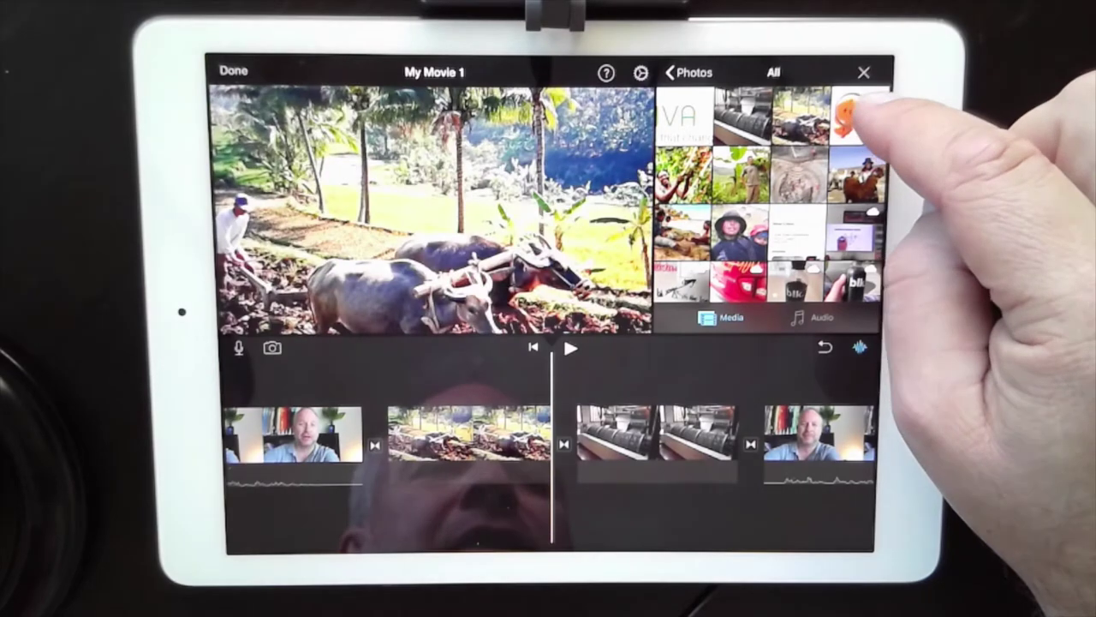
left_click_drag(857, 120, 608, 433)
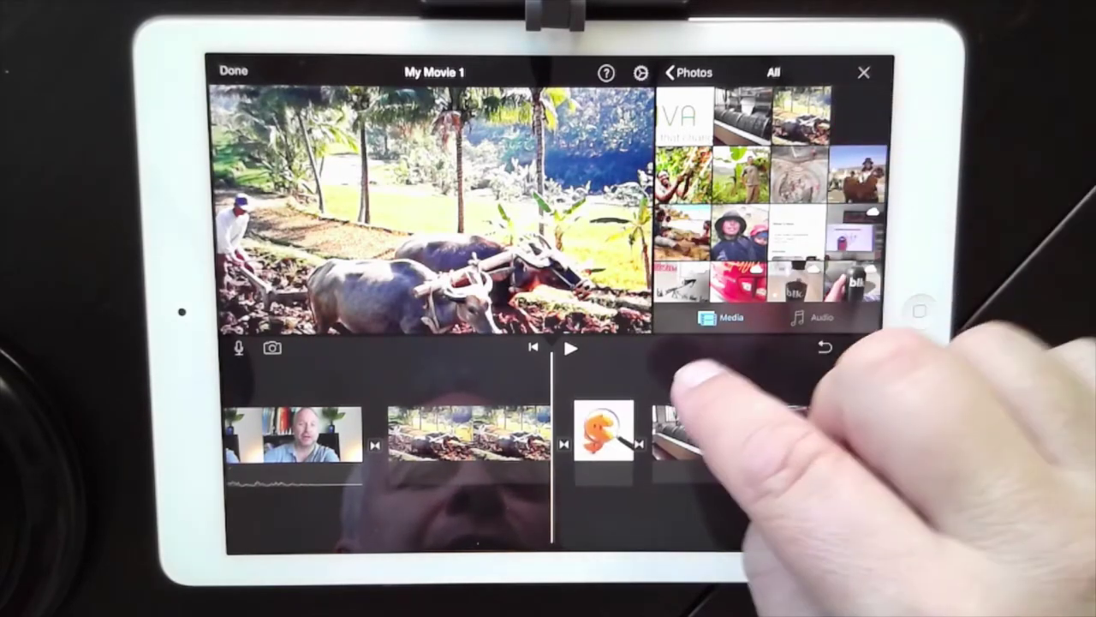